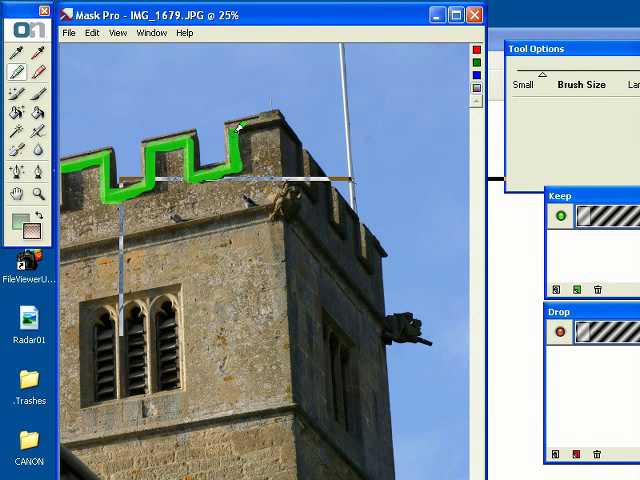
Trace a green keep outline along the tower's battlements against the sky.
left_click_drag(238, 128, 376, 238)
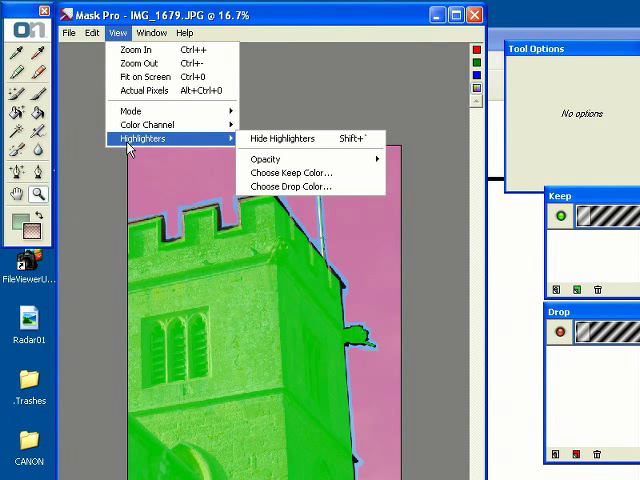
Bring up the View > Highlighters options for keep/drop display, opacity and colours.
left_click(284, 138)
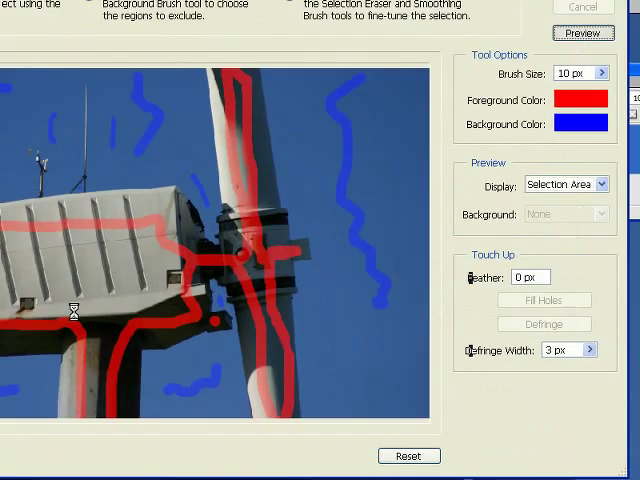
Preview the Magic Extractor result with the sky around the turbine transparent.
left_click(582, 32)
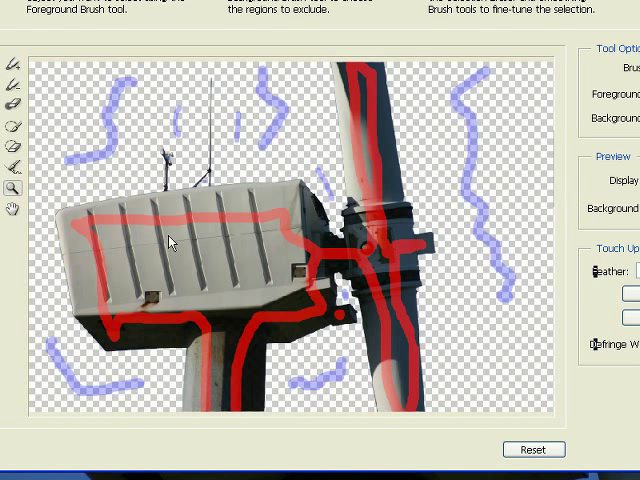